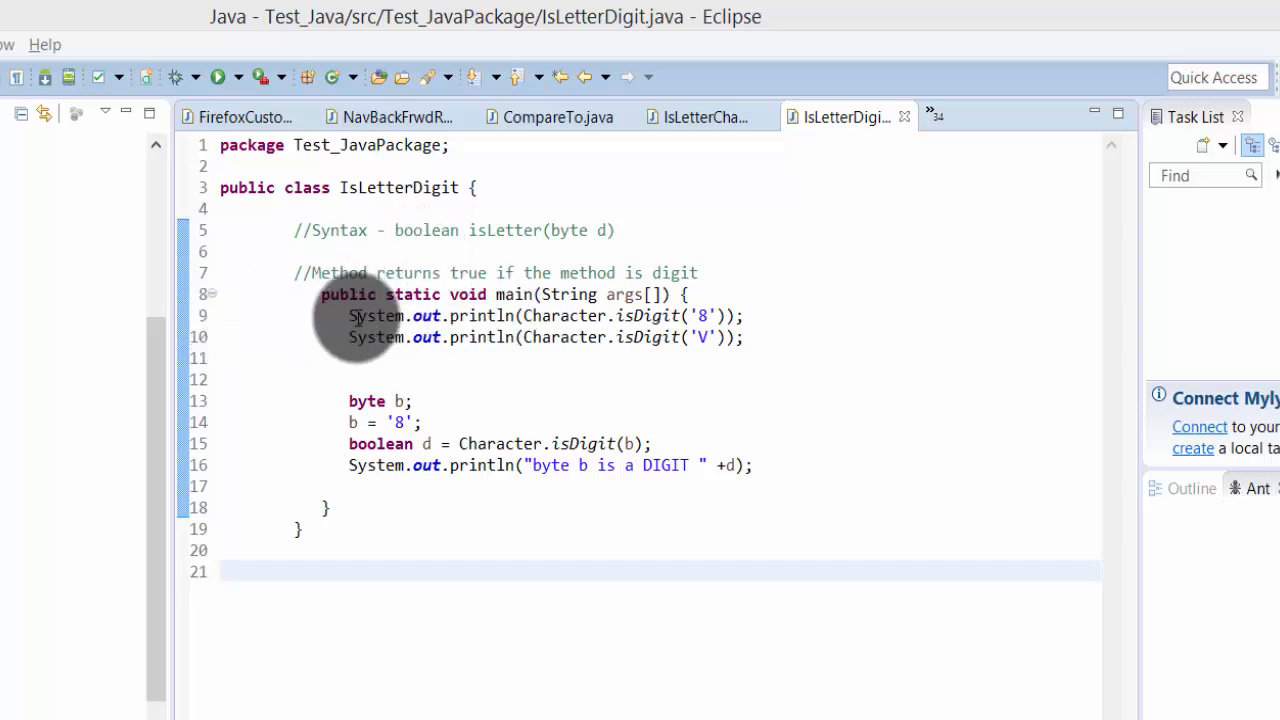
mouse_move(356, 196)
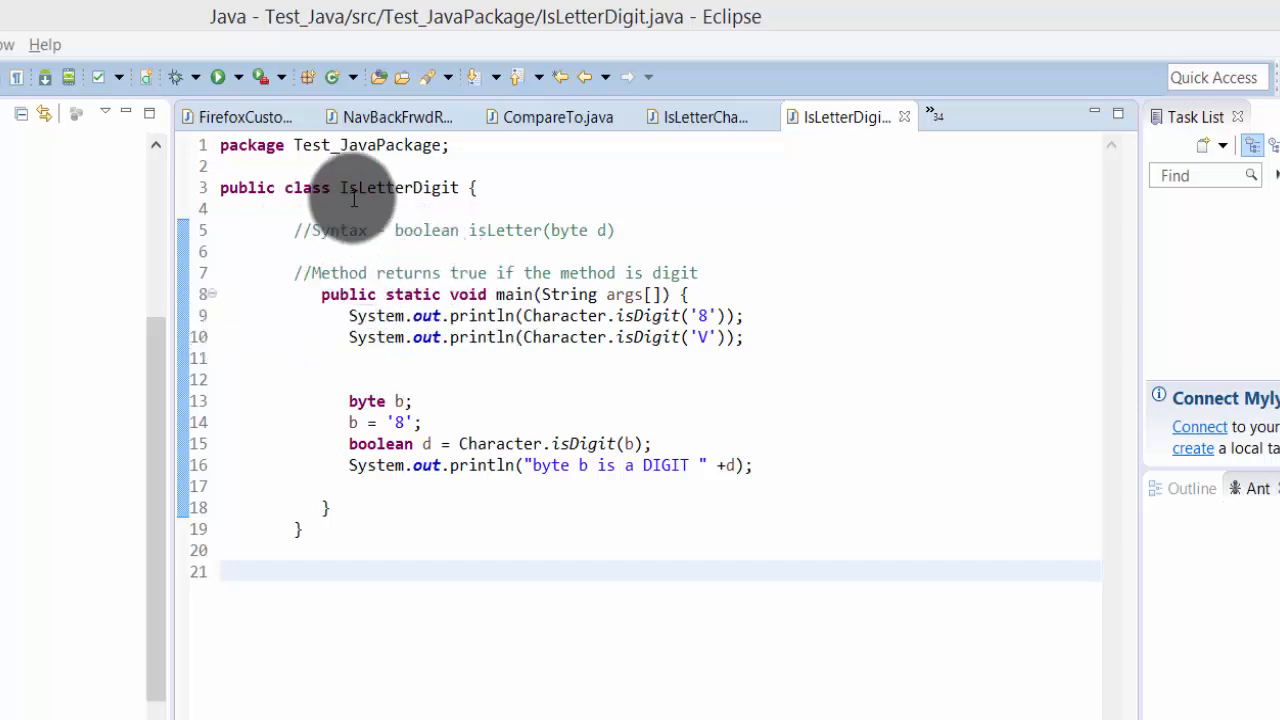
double_click(396, 188)
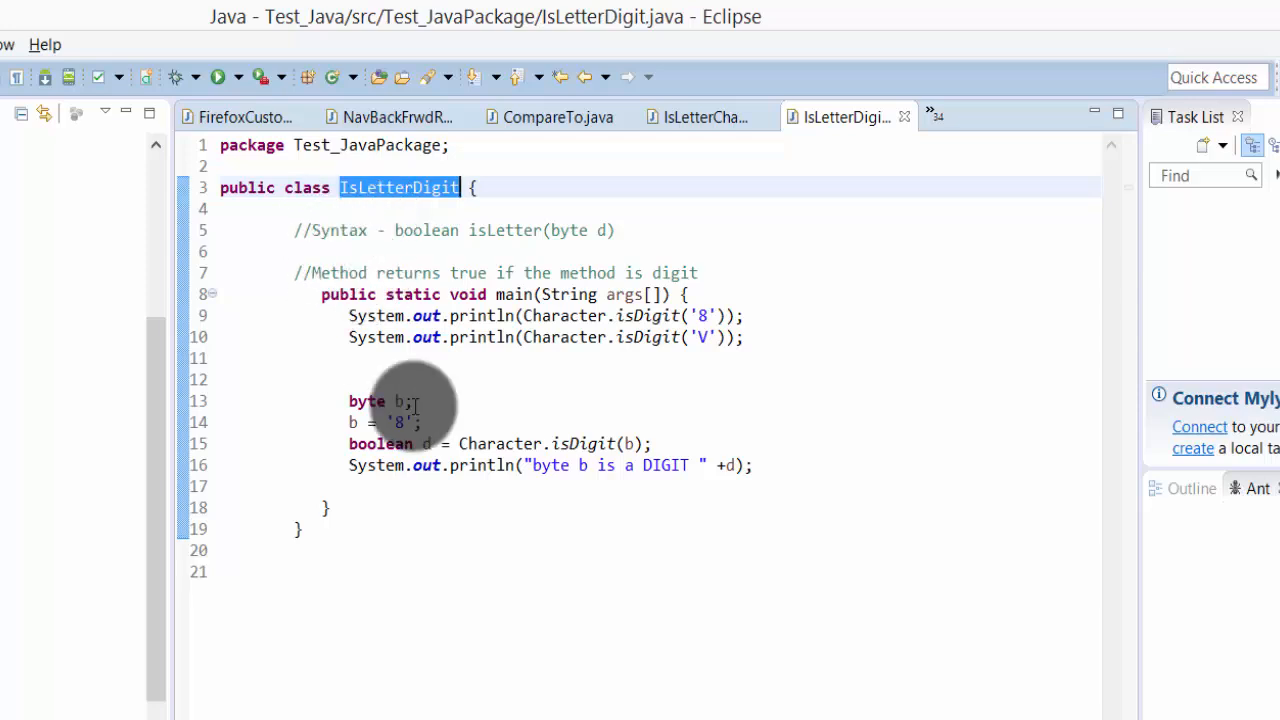
key(ctrl+a)
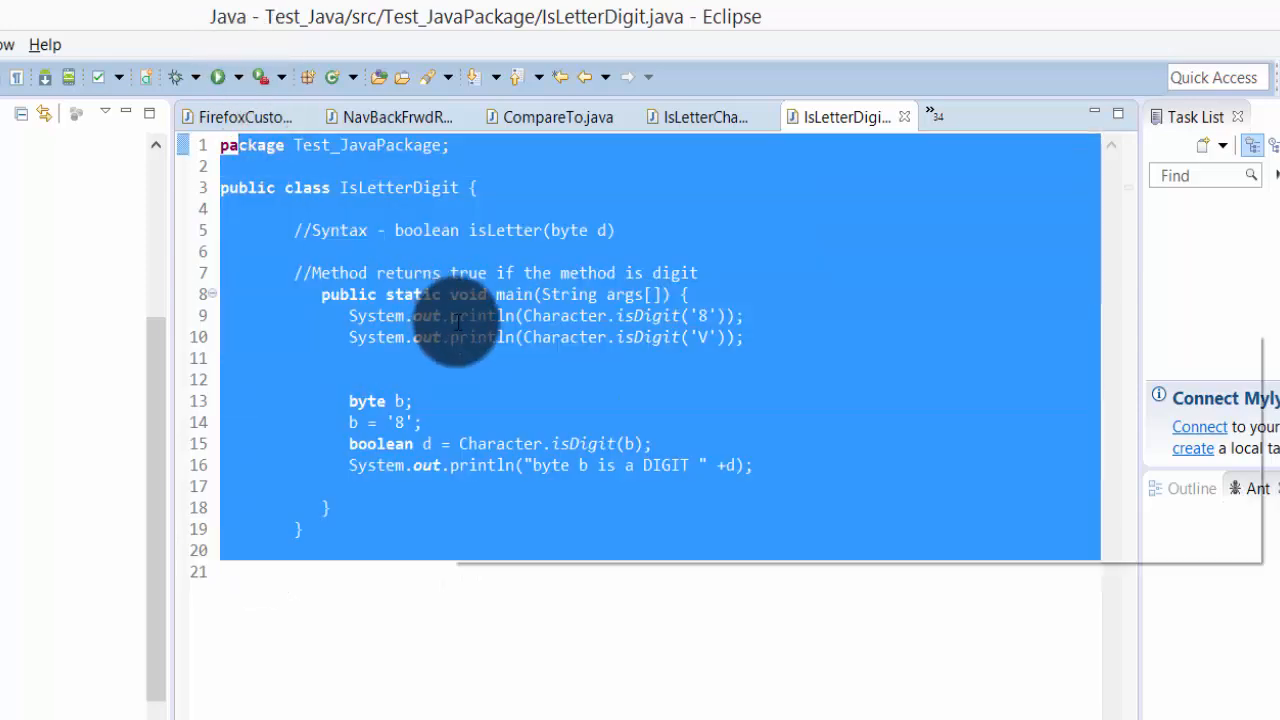
mouse_move(388, 208)
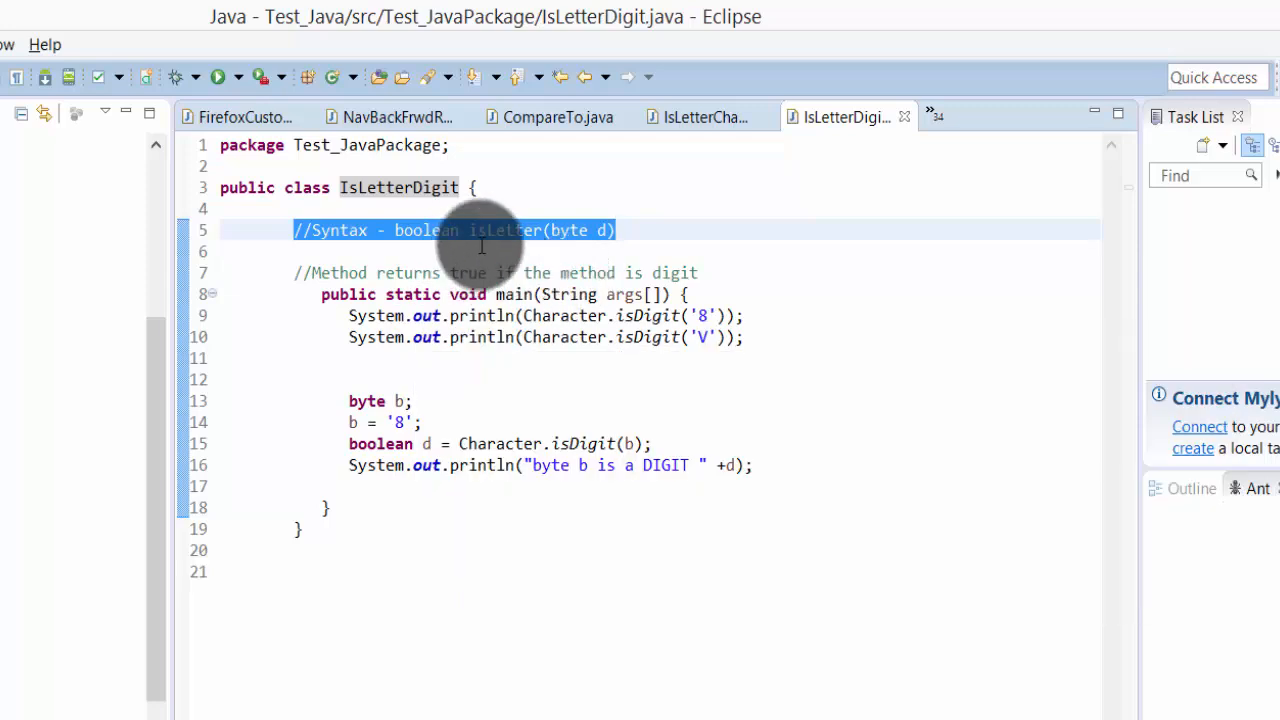
mouse_move(350, 340)
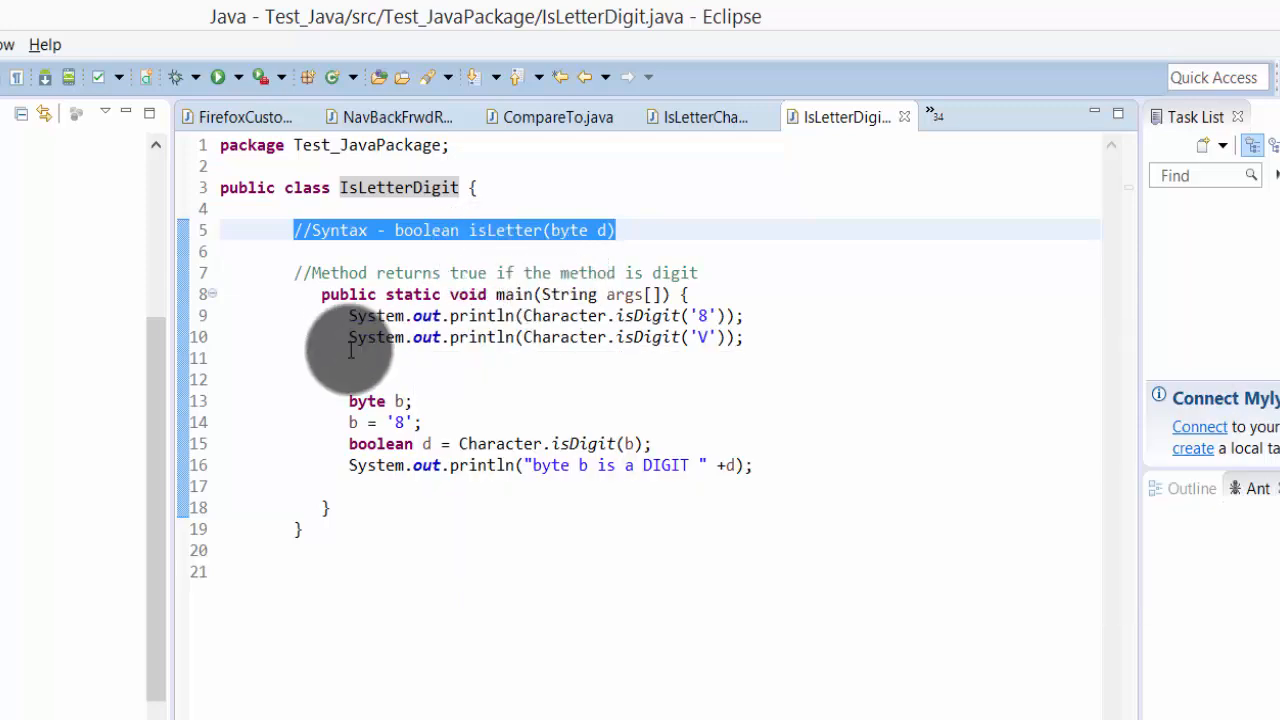
drag(348, 316, 744, 336)
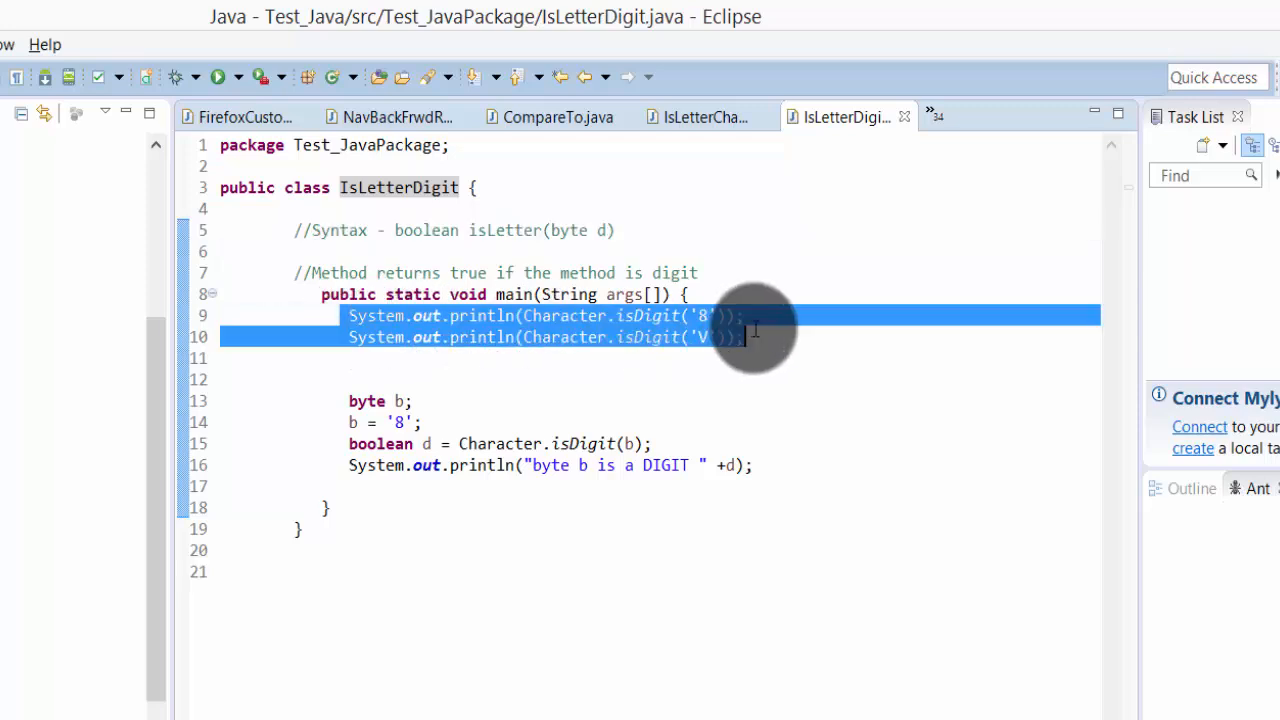
click(576, 316)
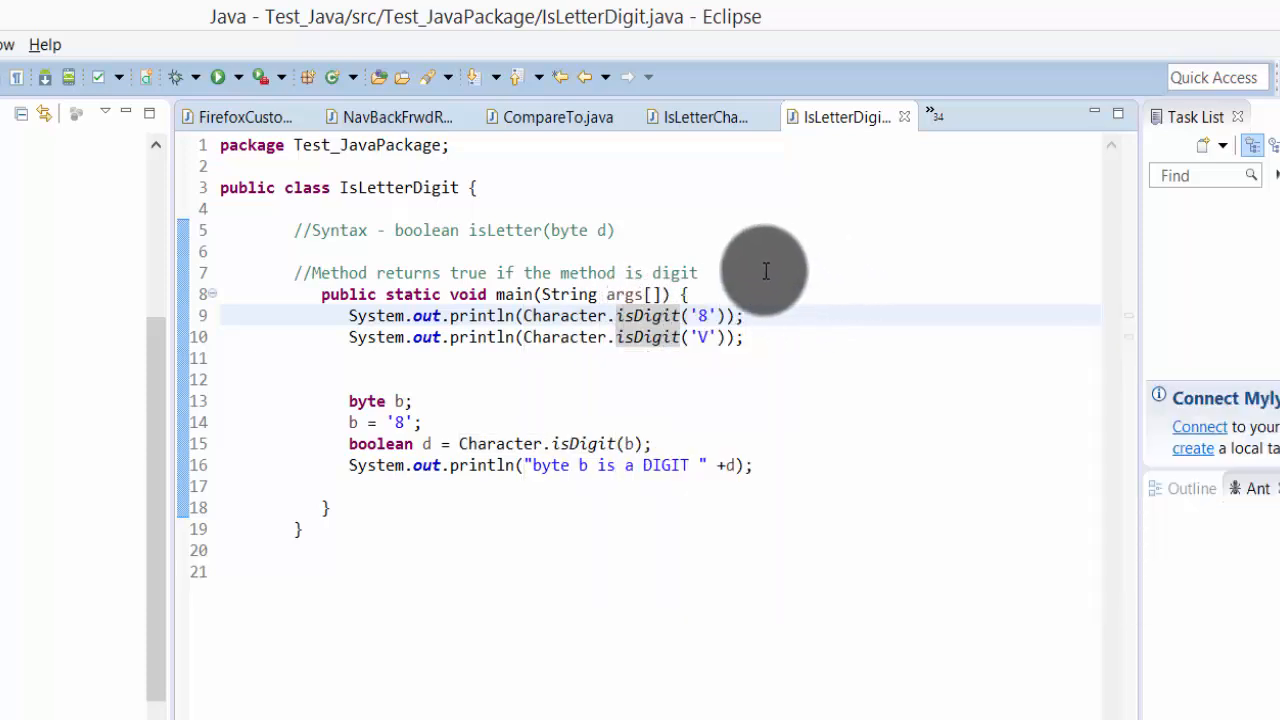
double_click(702, 316)
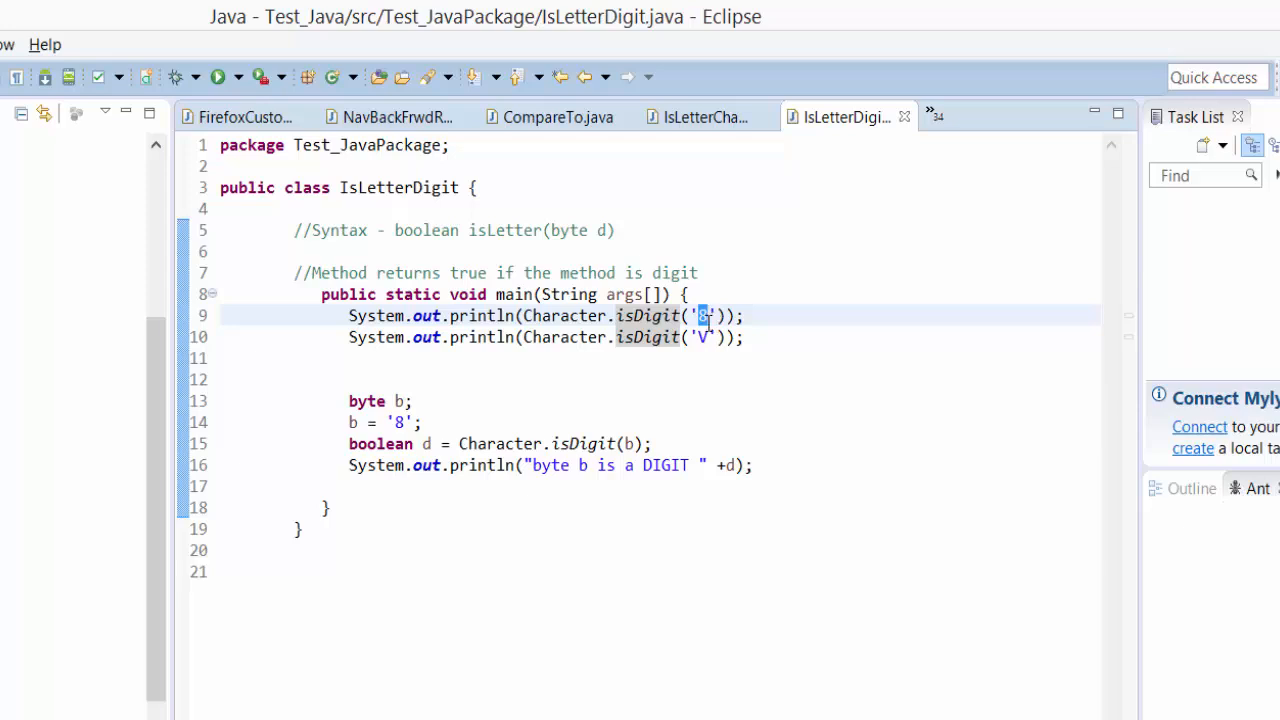
triple_click(540, 336)
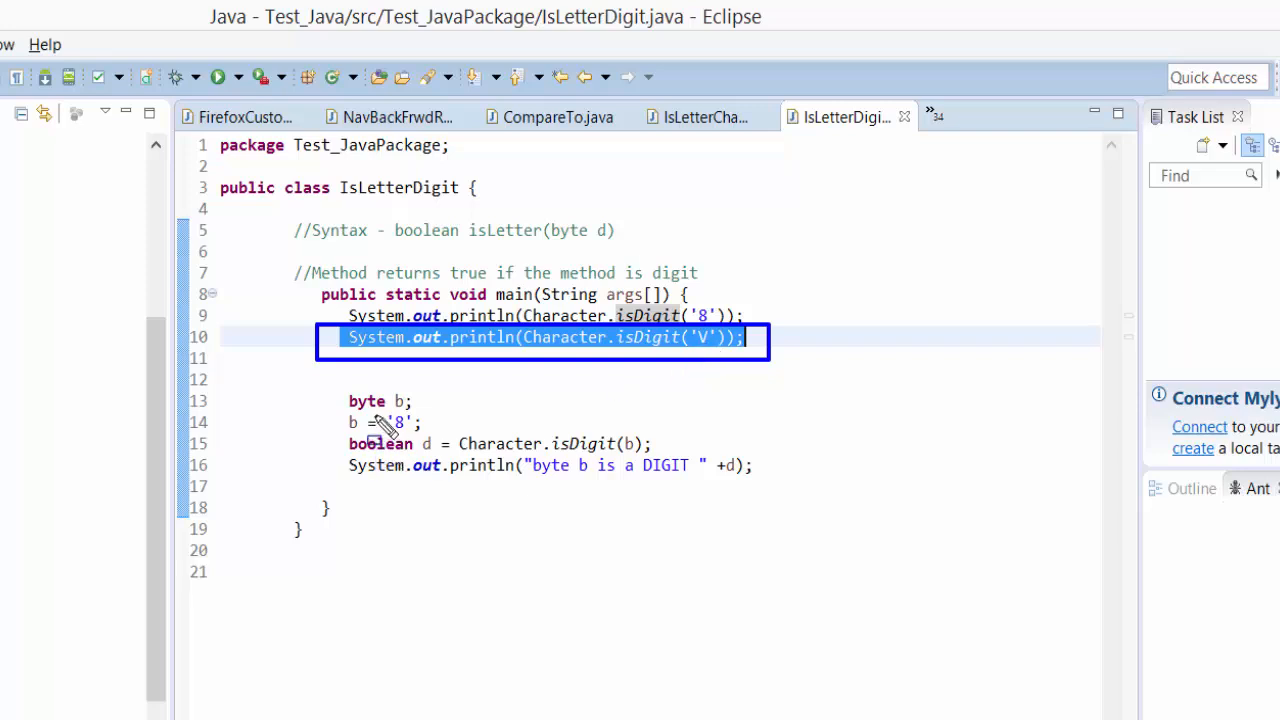
mouse_move(710, 364)
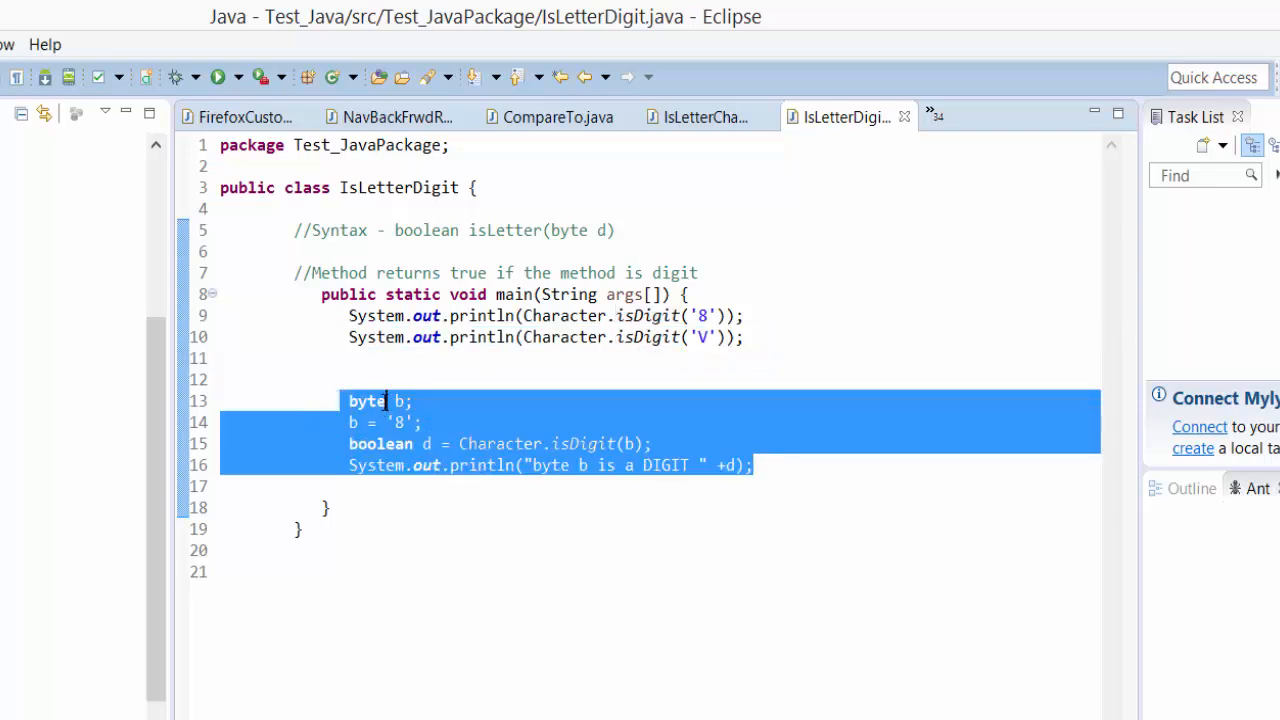
click(374, 400)
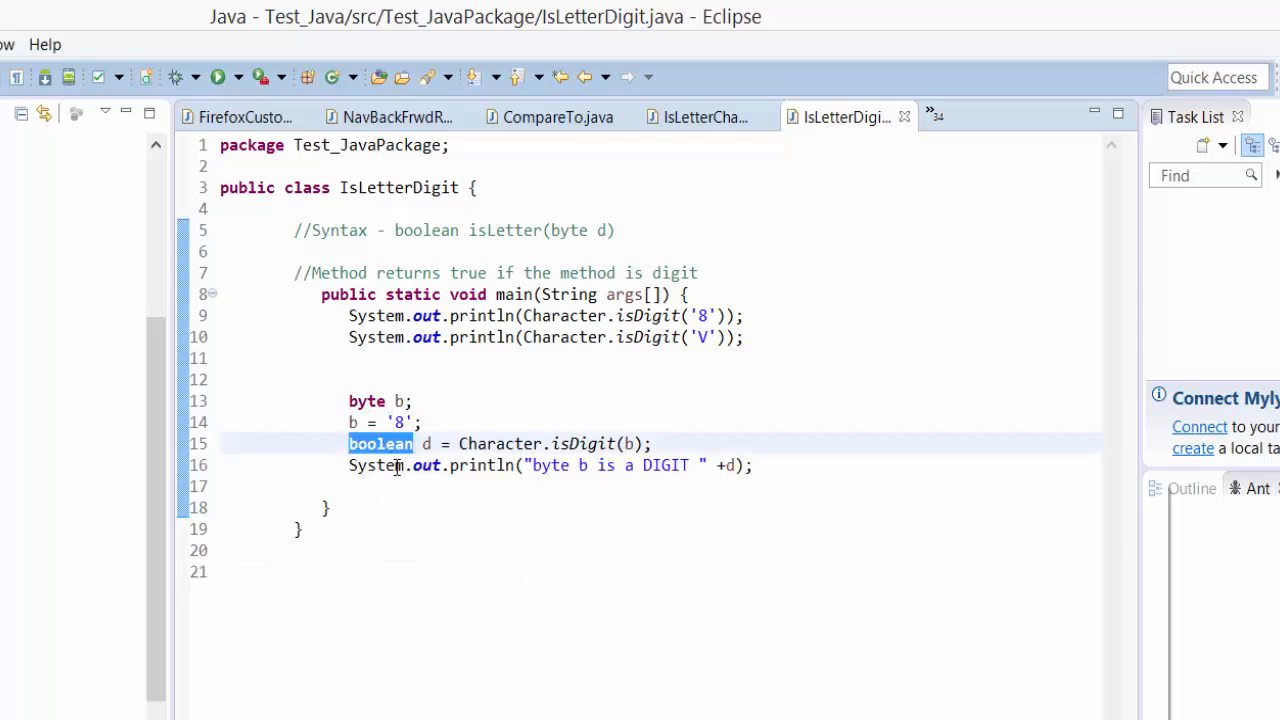
mouse_move(500, 444)
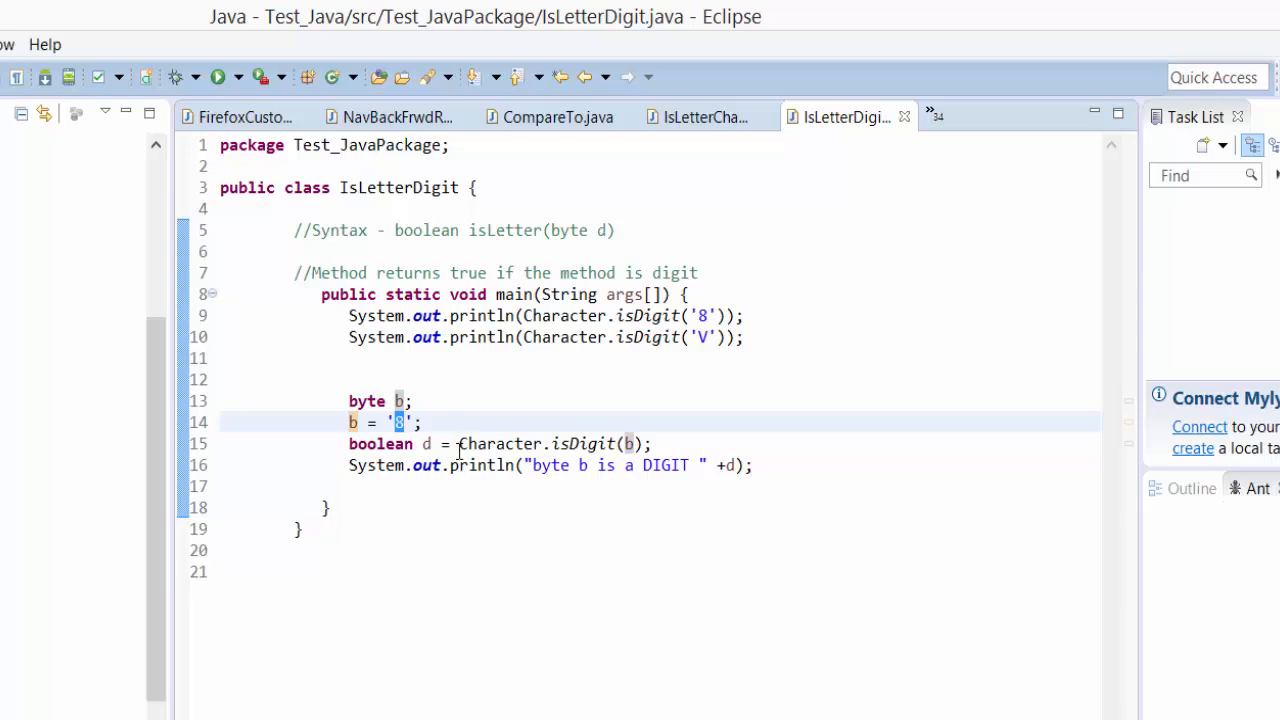
mouse_move(452, 682)
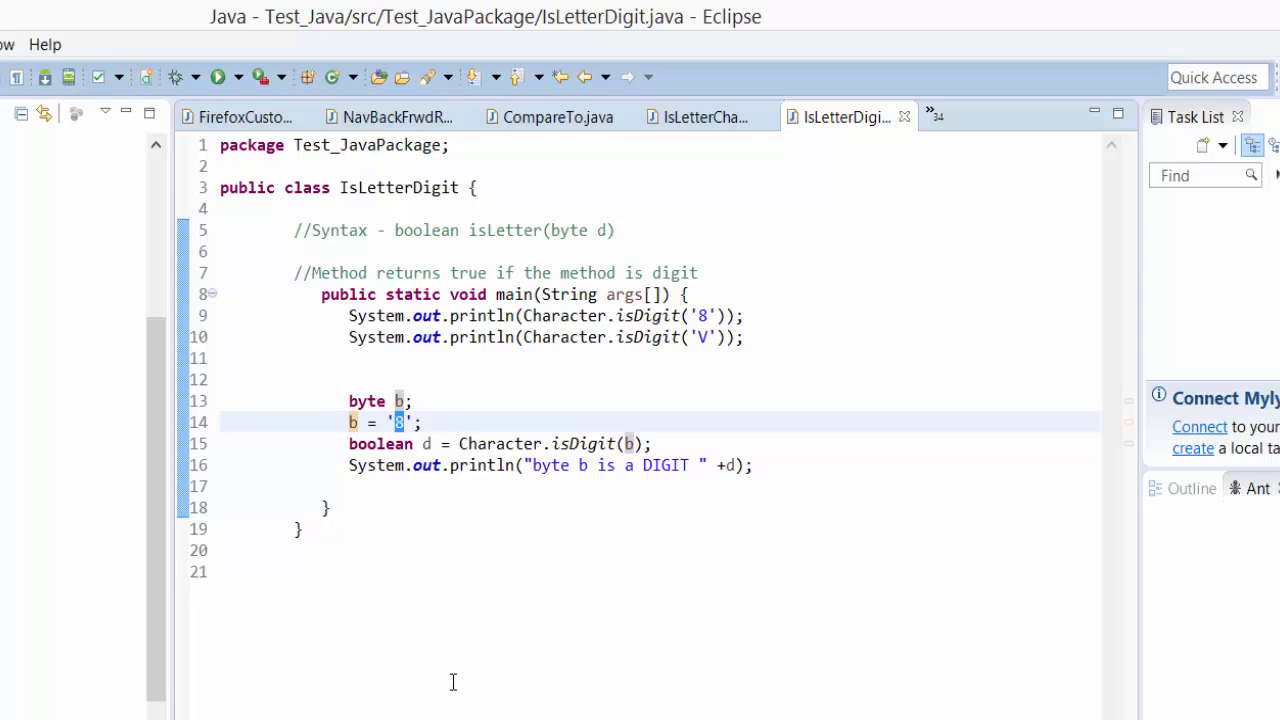
mouse_move(354, 444)
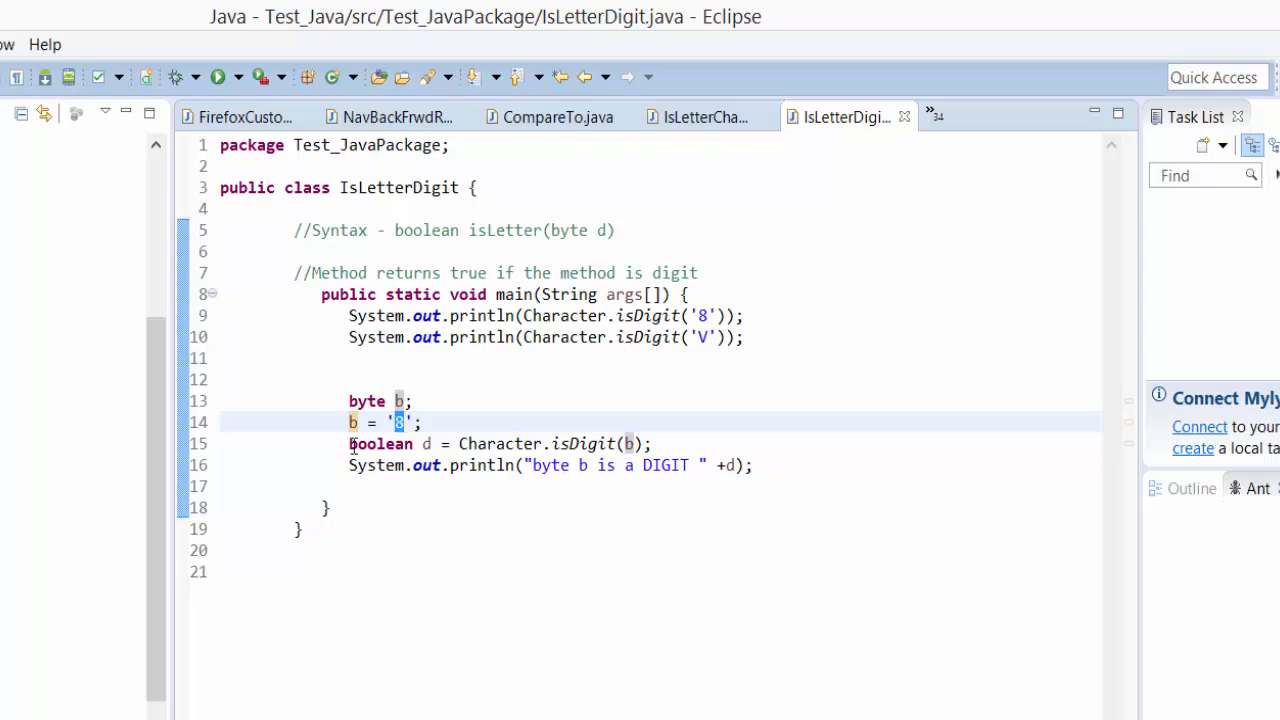